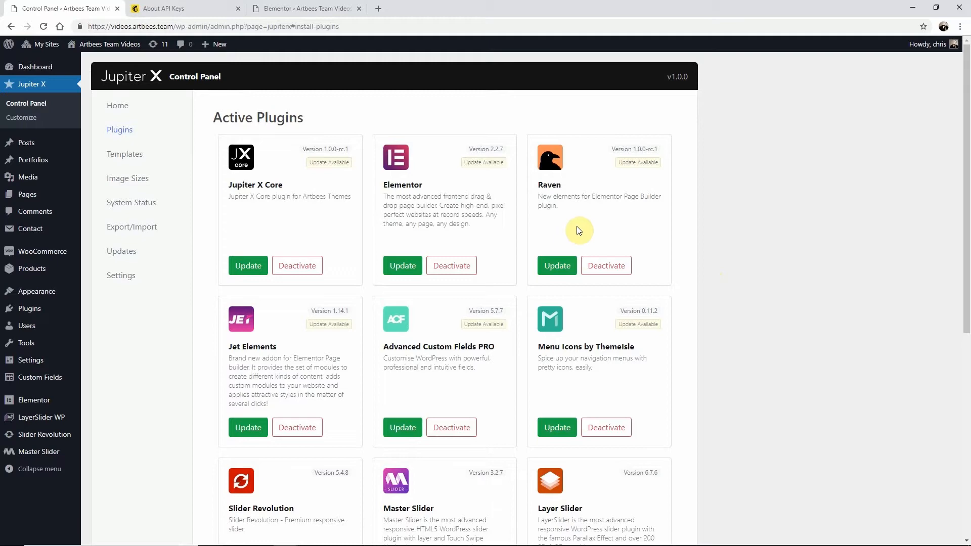
{"action": "mouse_move", "coordinate": [579, 230]}
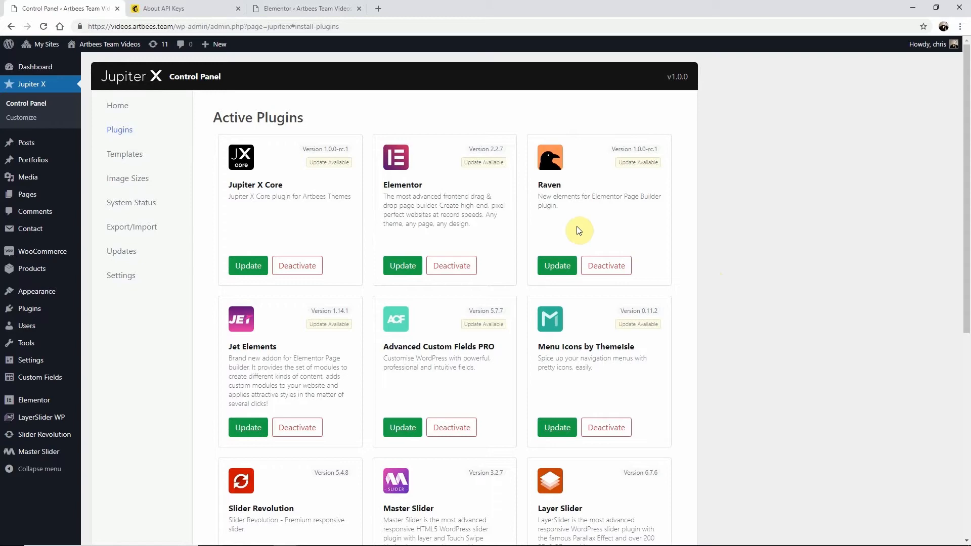
Step: Switch to the Mailchimp 'About API Keys' help article
{"action": "left_click", "coordinate": [163, 8]}
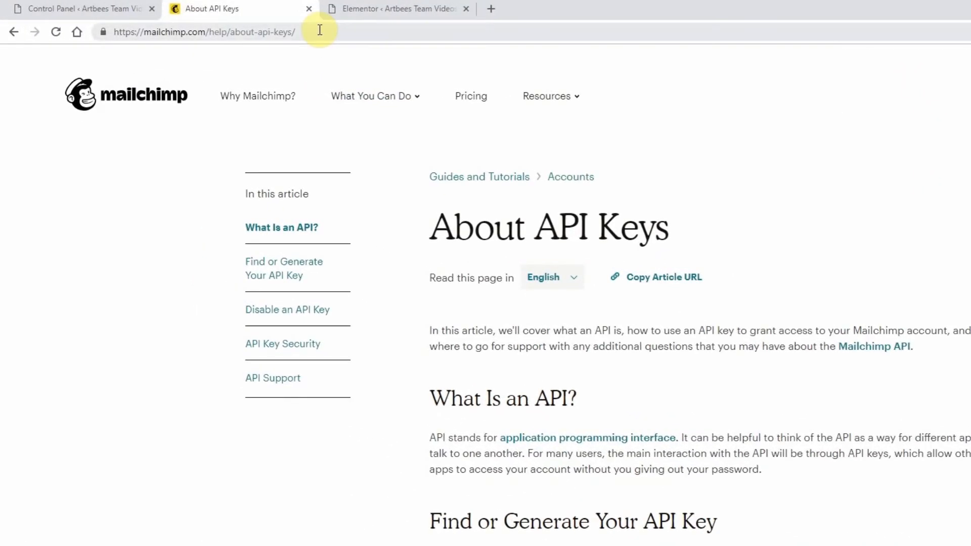
Step: Jump to 'Find or Generate Your API Key' and follow the 'Your API Keys' link
{"action": "left_click", "coordinate": [319, 31]}
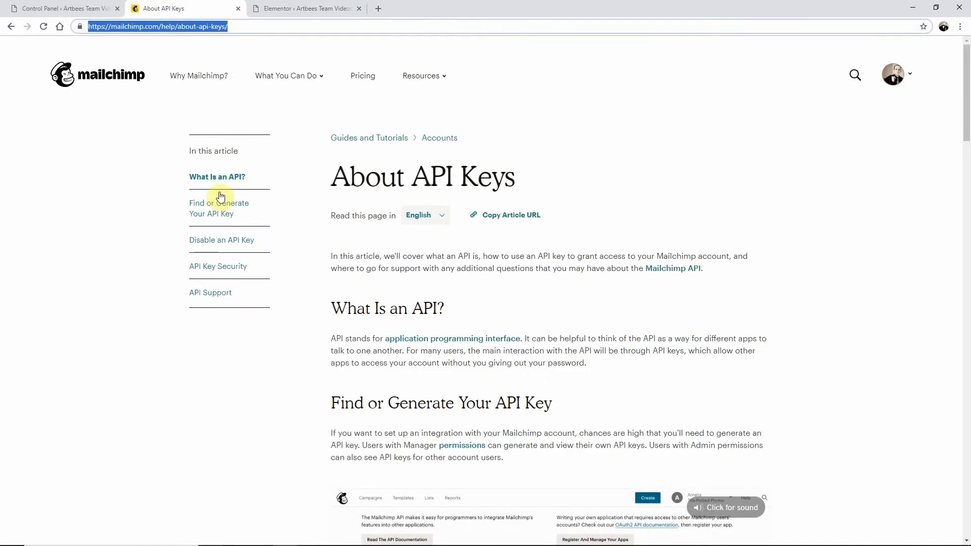
{"action": "left_click", "coordinate": [211, 207]}
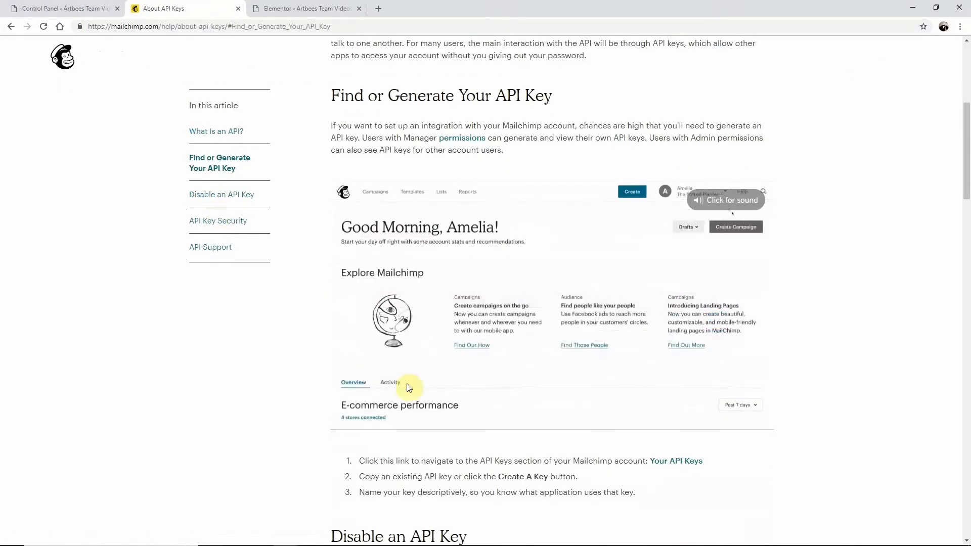
{"action": "left_click", "coordinate": [675, 460]}
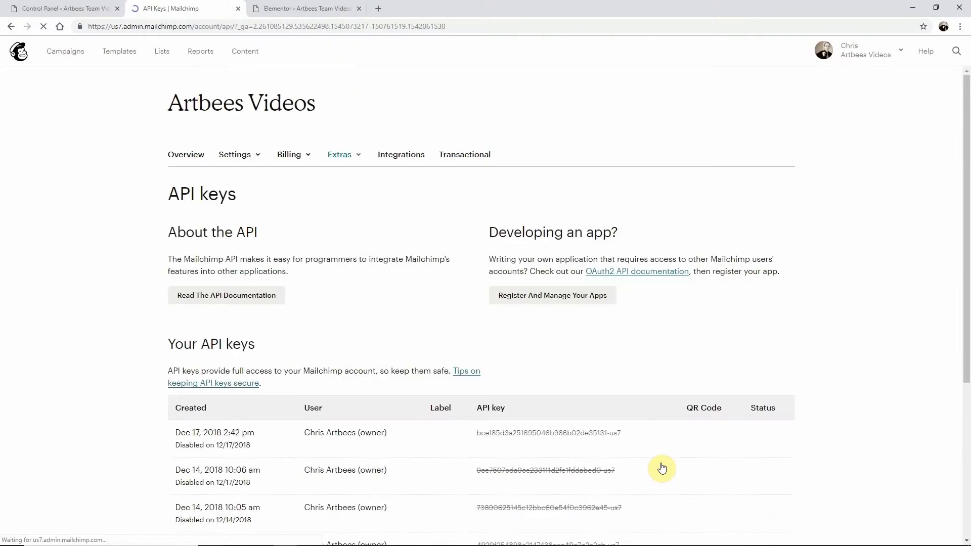
Step: Create a new Mailchimp API key, copy it, and return to Elementor settings
{"action": "scroll", "scroll_direction": "down", "scroll_amount": 3}
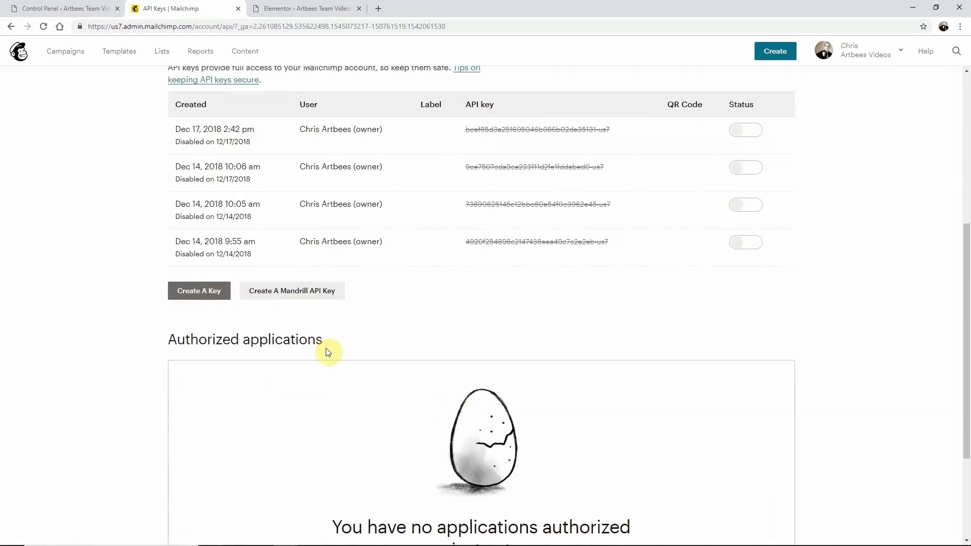
{"action": "left_click", "coordinate": [198, 290]}
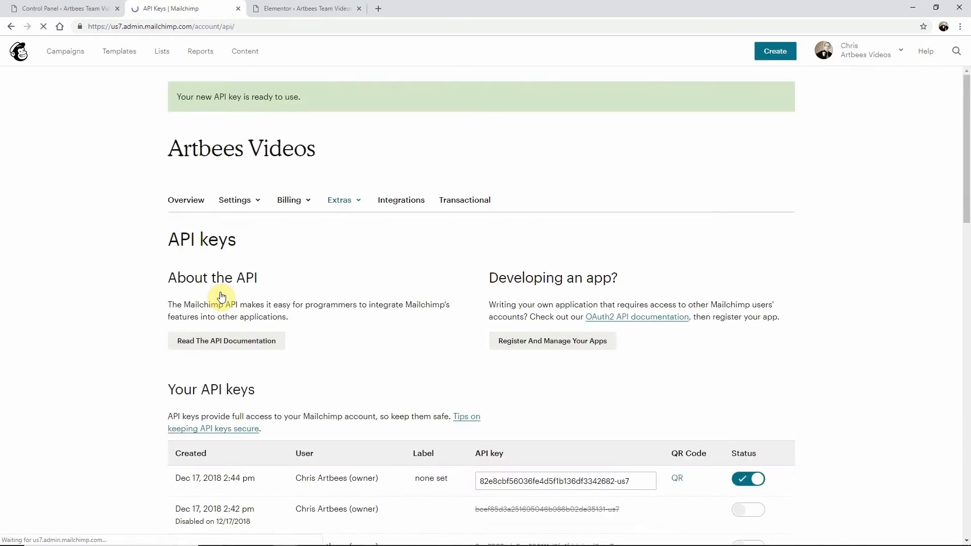
{"action": "left_click", "coordinate": [303, 8]}
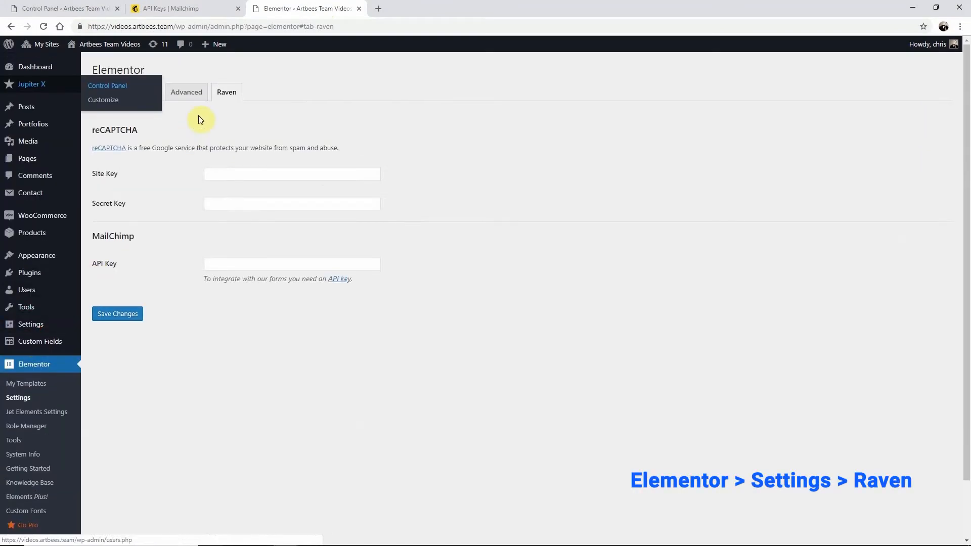
Step: Paste the new key into Raven's MailChimp API Key field and save changes
{"action": "left_click", "coordinate": [227, 92]}
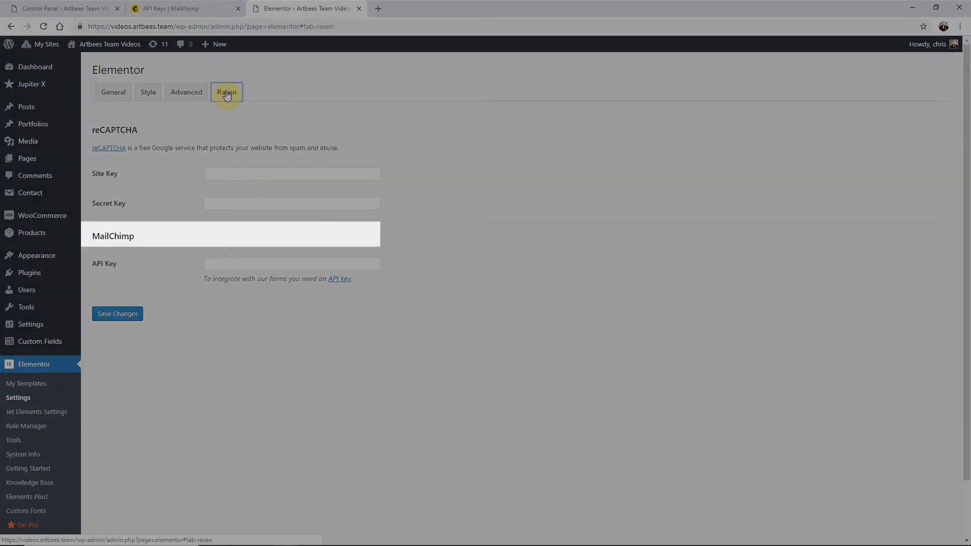
{"action": "left_click", "coordinate": [292, 264]}
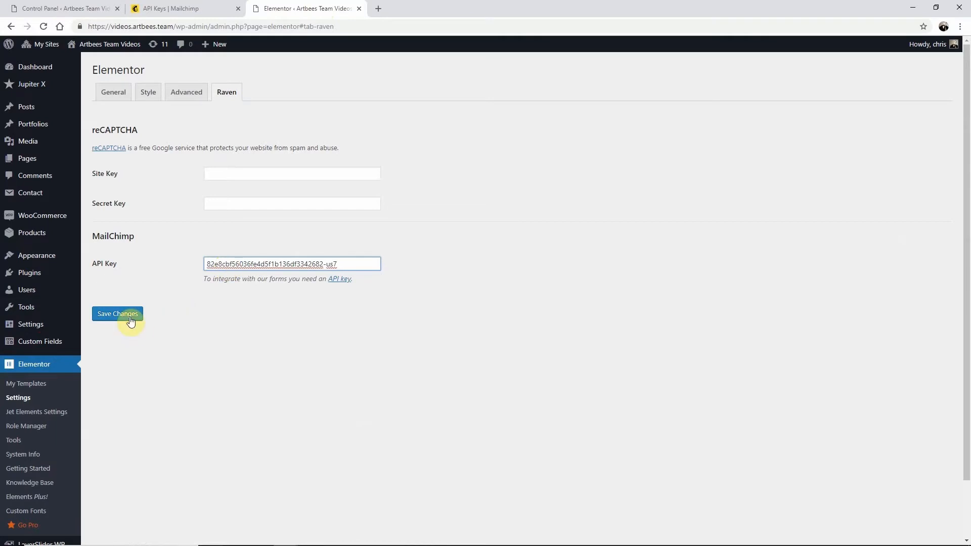
{"action": "left_click", "coordinate": [117, 314]}
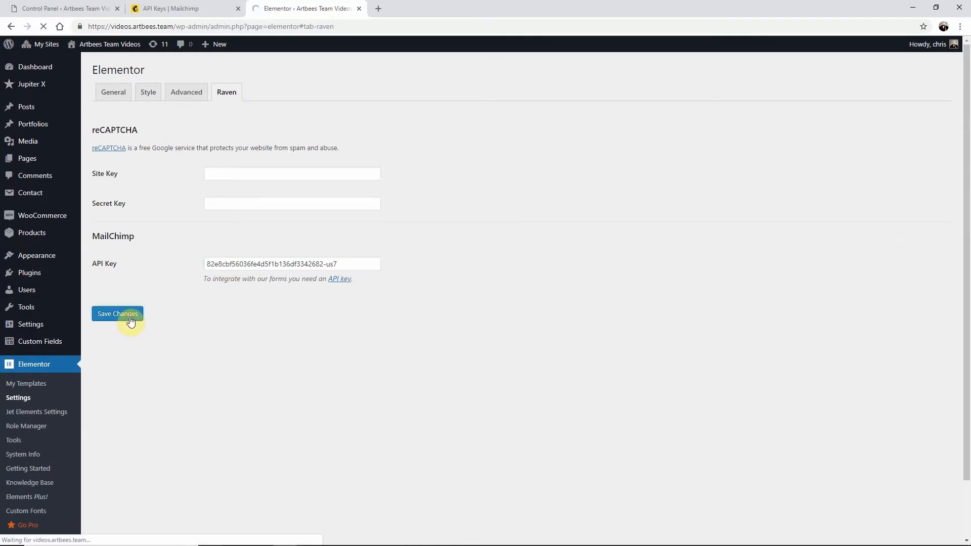
{"action": "left_click", "coordinate": [117, 313]}
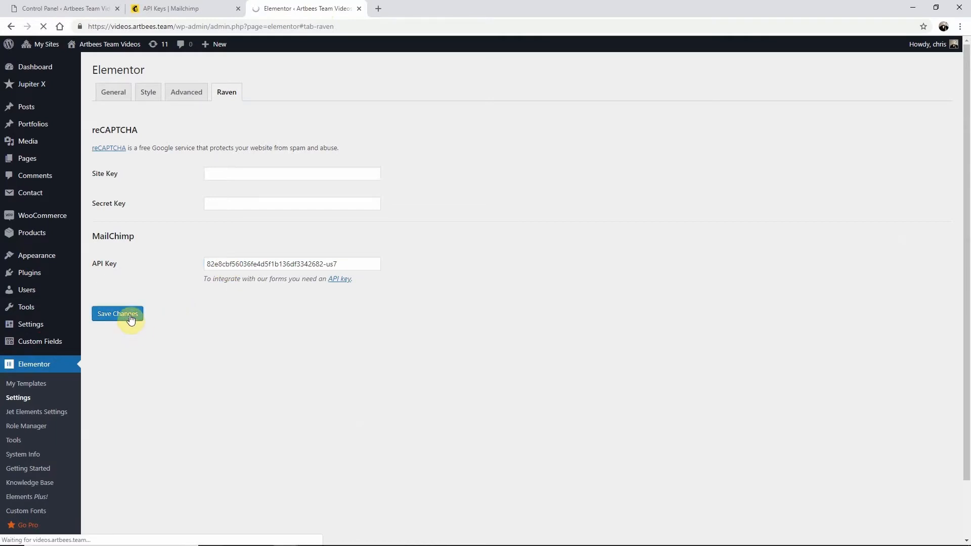
{"action": "left_click", "coordinate": [117, 313]}
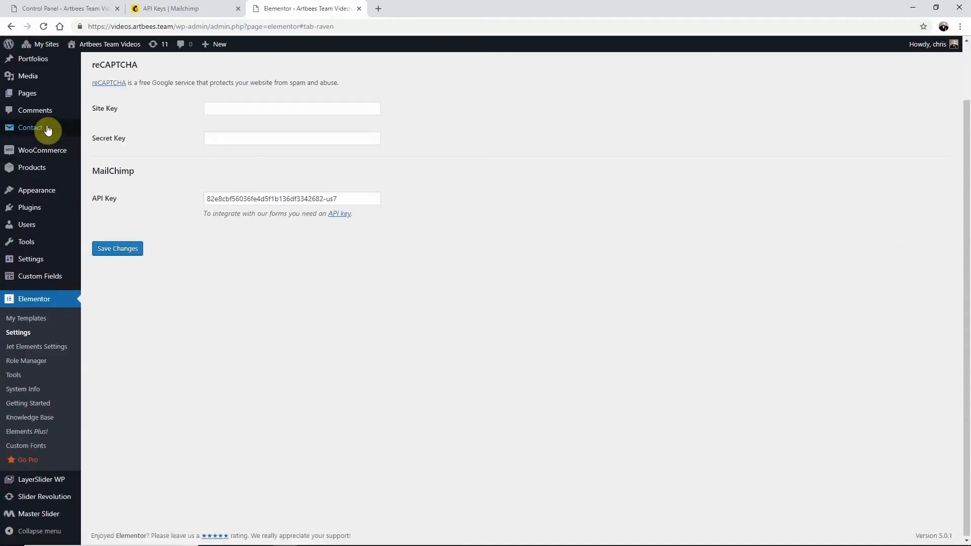
Step: Edit the About Us page with Elementor from Pages > All Pages
{"action": "left_click", "coordinate": [27, 93]}
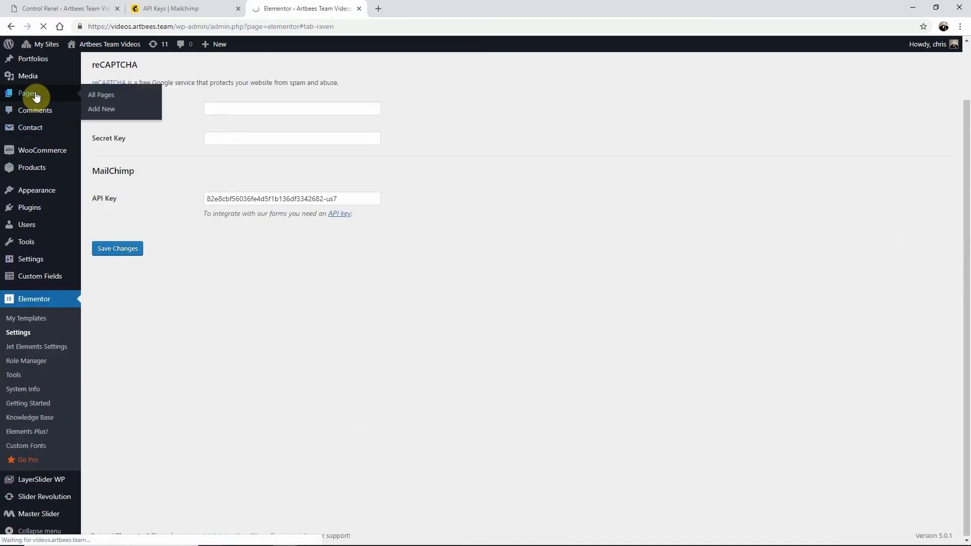
{"action": "left_click", "coordinate": [101, 94]}
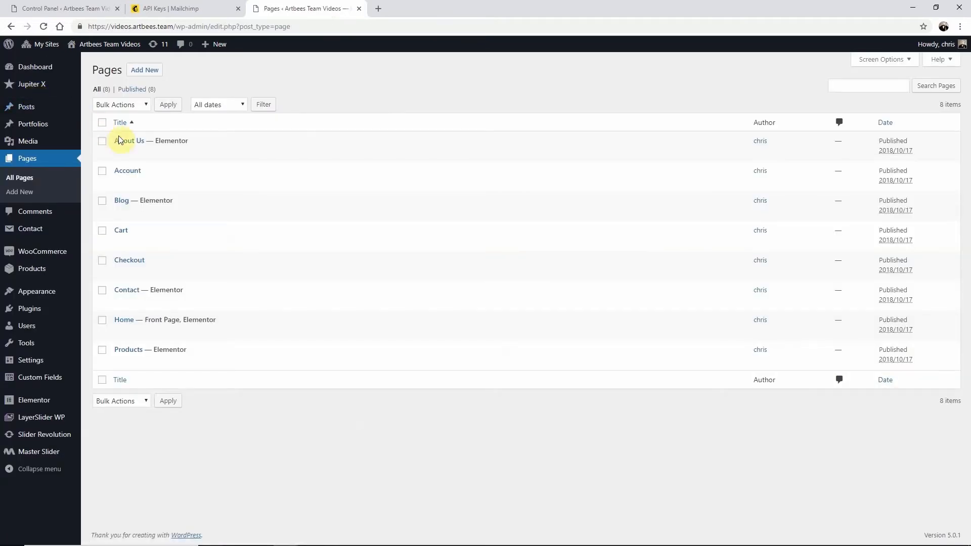
{"action": "left_click", "coordinate": [232, 153]}
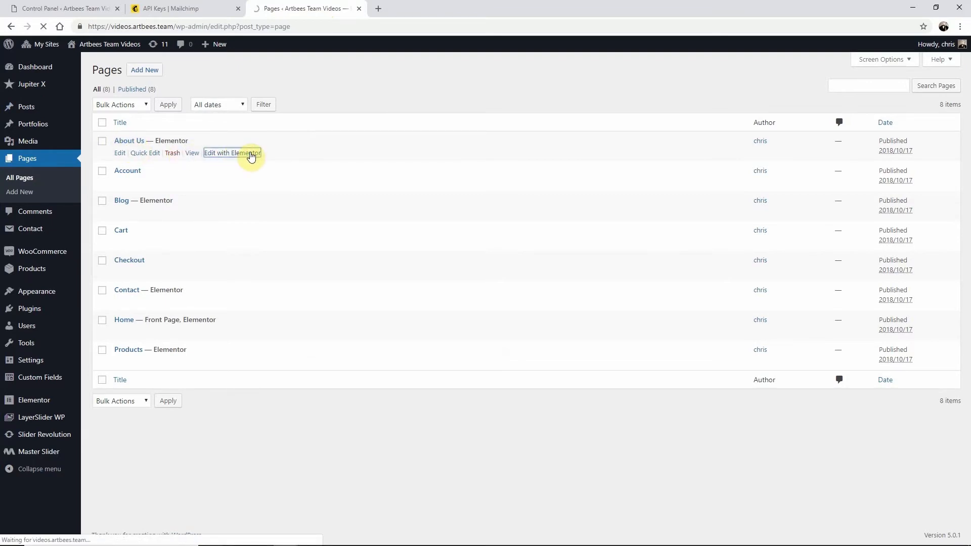
{"action": "left_click", "coordinate": [232, 153]}
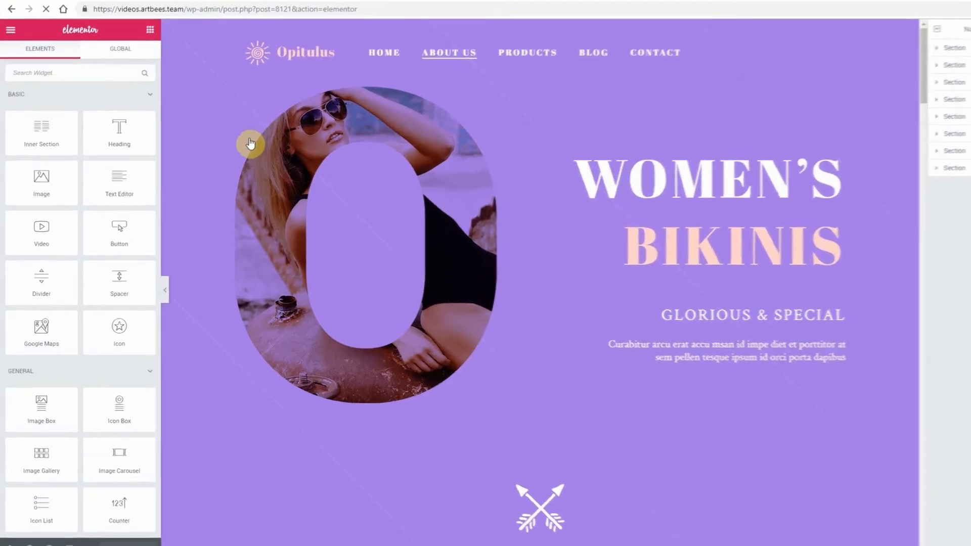
Step: Search the widget panel for 'form' and place the Form widget on About Us
{"action": "type", "text": "f"}
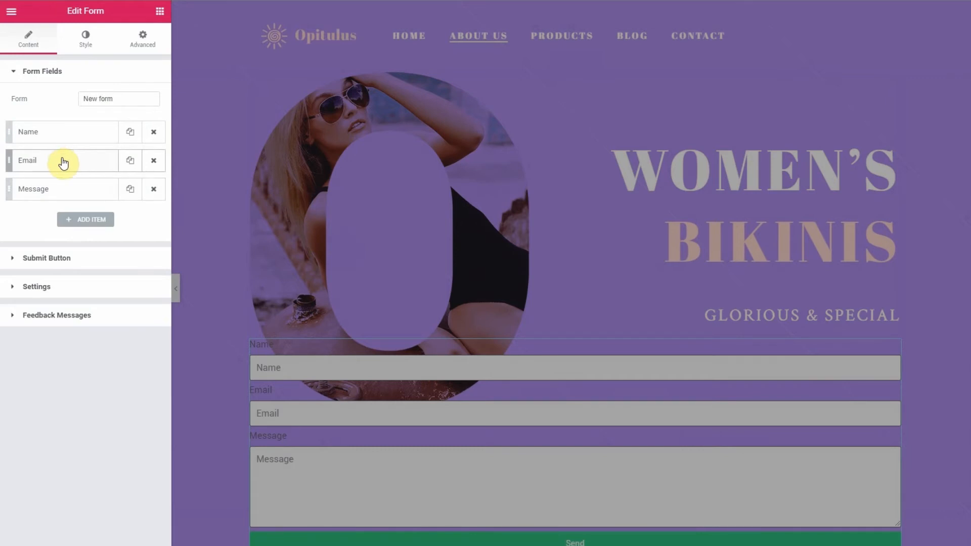
{"action": "mouse_move", "coordinate": [48, 289]}
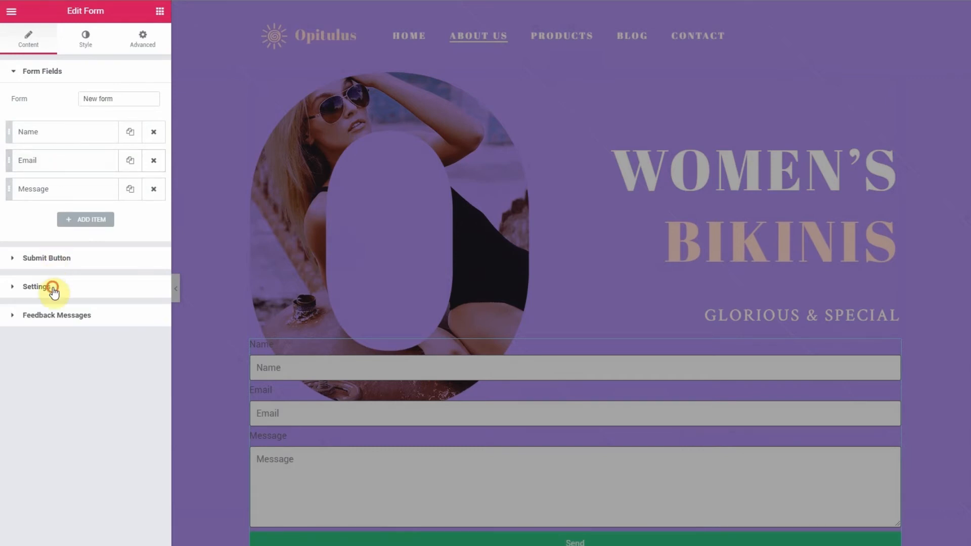
Step: Add MailChimp as the form's submit action and expand its options
{"action": "left_click", "coordinate": [36, 286]}
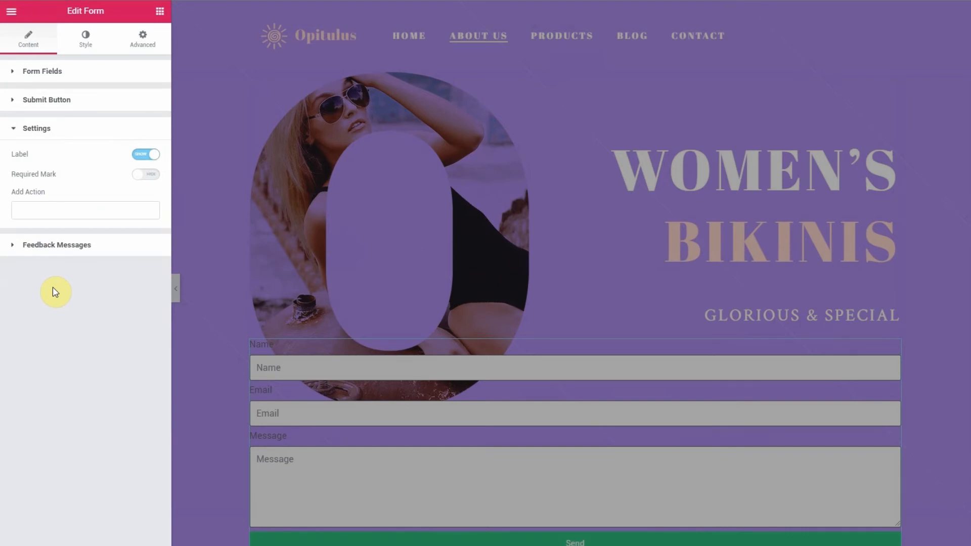
{"action": "left_click", "coordinate": [85, 209]}
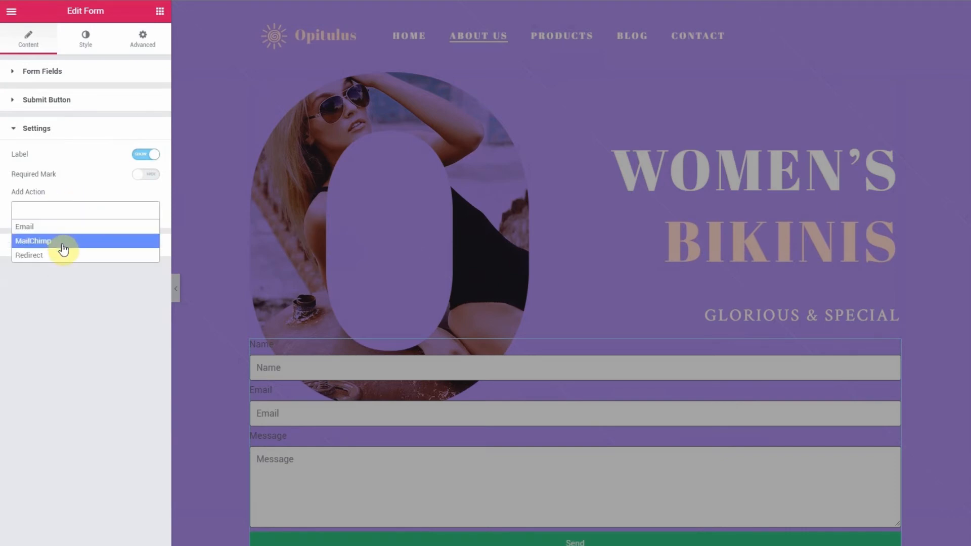
{"action": "left_click", "coordinate": [33, 240]}
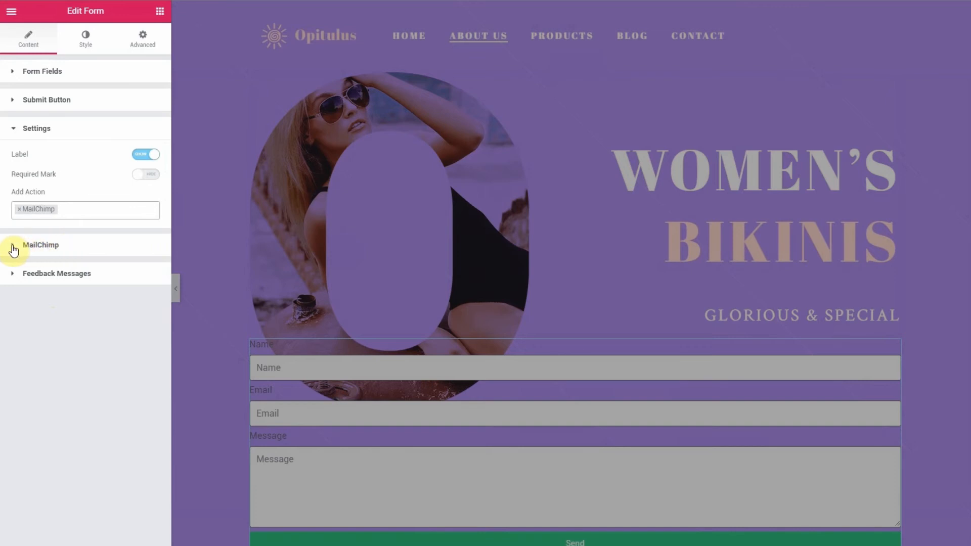
{"action": "left_click", "coordinate": [41, 244]}
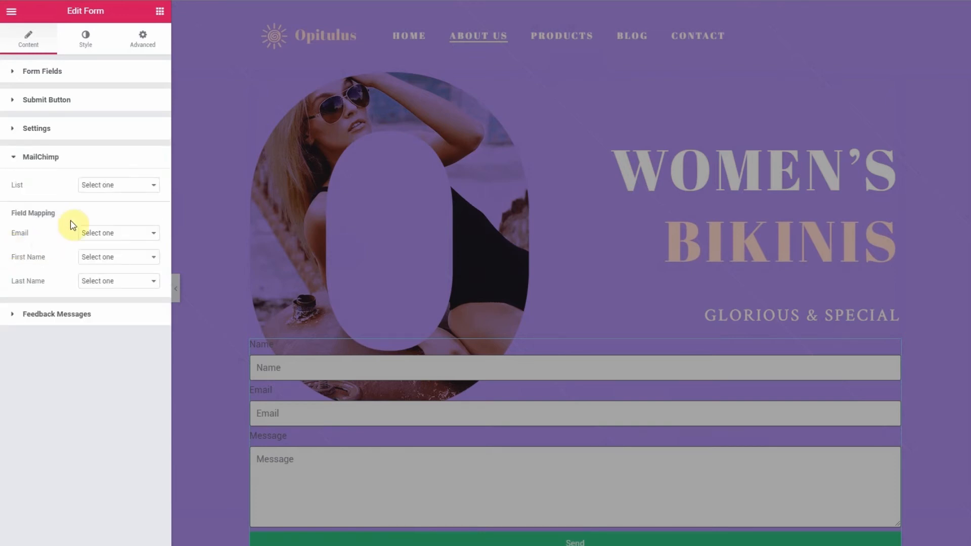
Step: Choose the Artbees Videos list; map Email to Email, First and Last Name to Name
{"action": "left_click", "coordinate": [117, 185]}
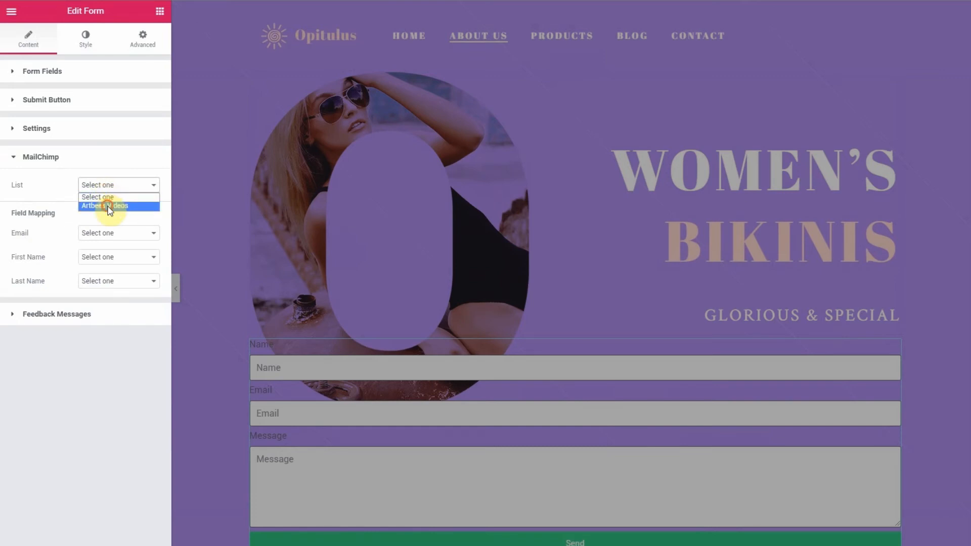
{"action": "left_click", "coordinate": [105, 206]}
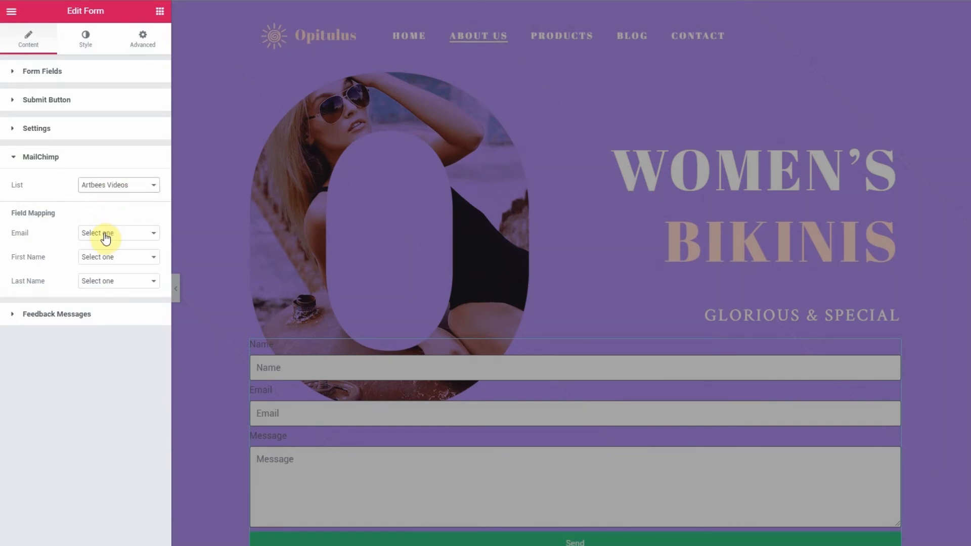
{"action": "left_click", "coordinate": [118, 233]}
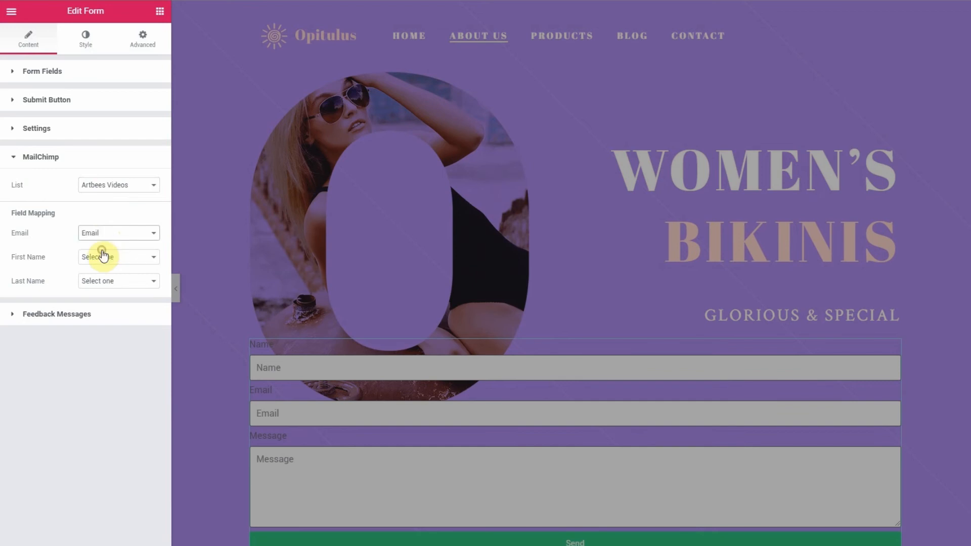
{"action": "left_click", "coordinate": [118, 257]}
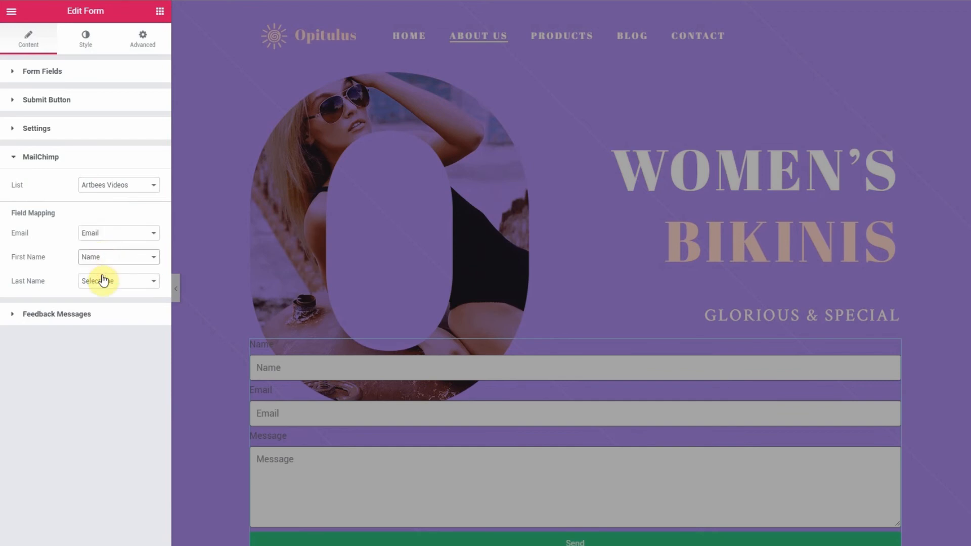
{"action": "left_click", "coordinate": [118, 280]}
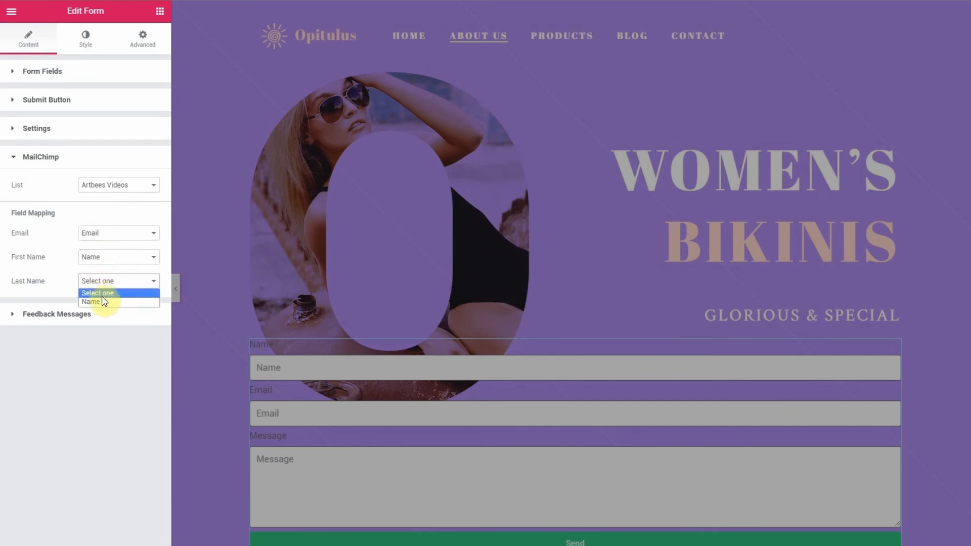
{"action": "left_click", "coordinate": [92, 302]}
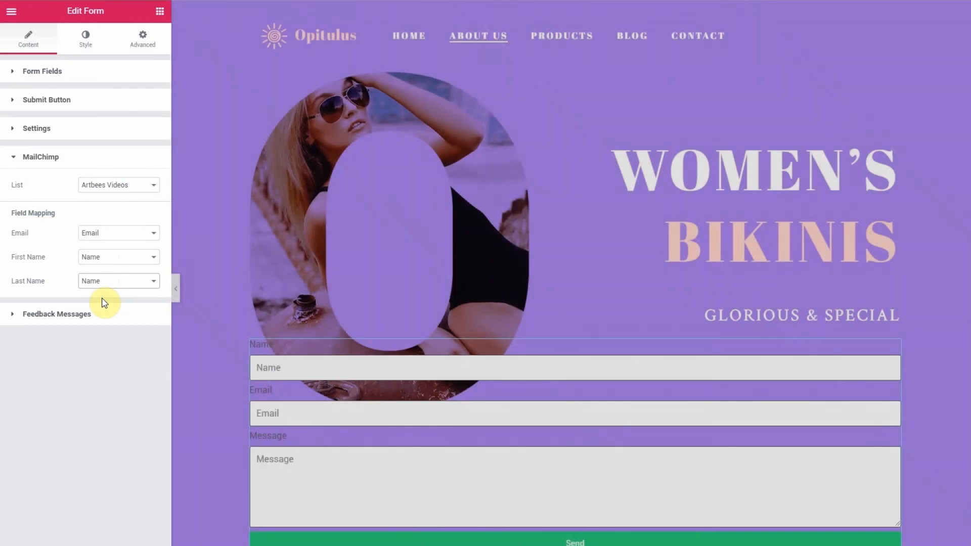